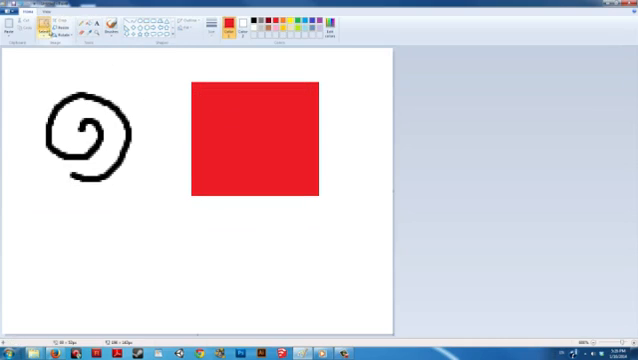
# Step: Select the black swirl with a rectangular box, then trace a free-form selection loop below it
pyautogui.moveTo(20, 76); pyautogui.dragTo(150, 204)
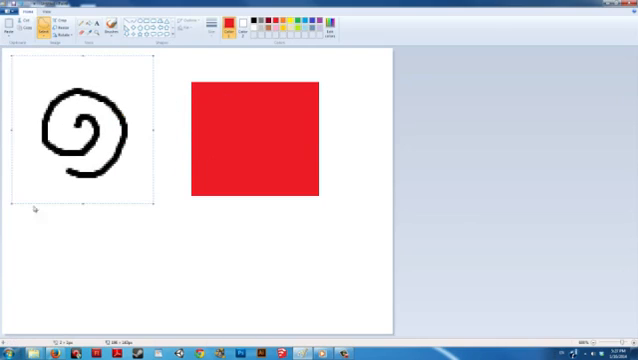
pyautogui.moveTo(76, 150); pyautogui.dragTo(70, 200)
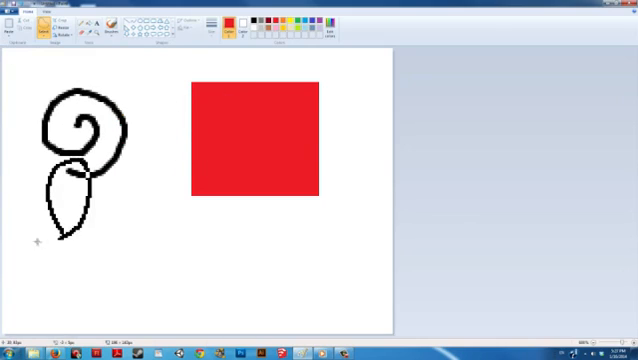